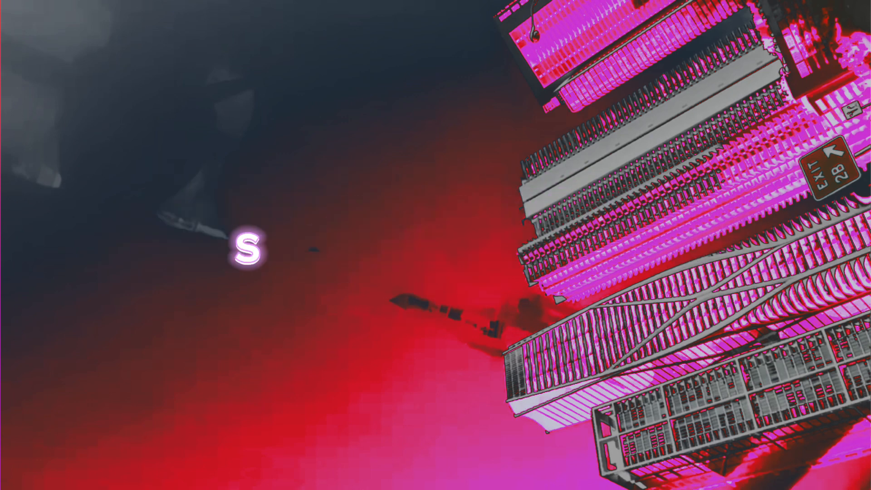
{"action": "type", "text": "my stomach d"}
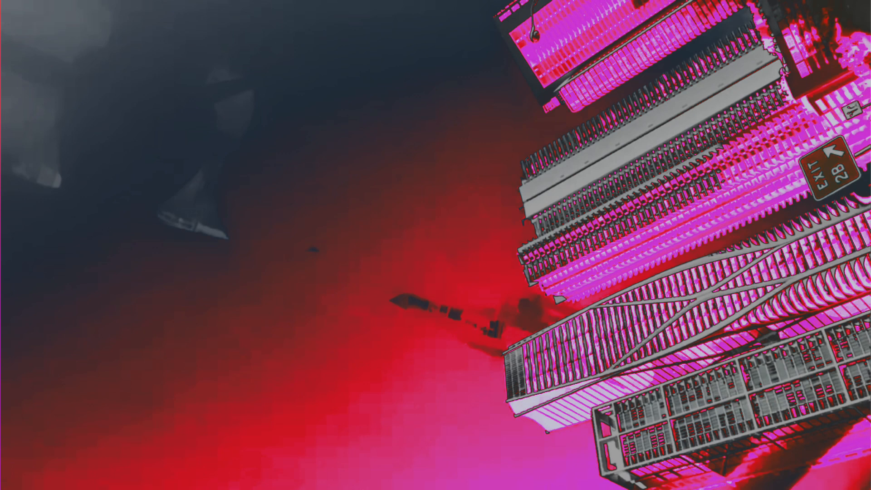
{"action": "left_click", "coordinate": [115, 248]}
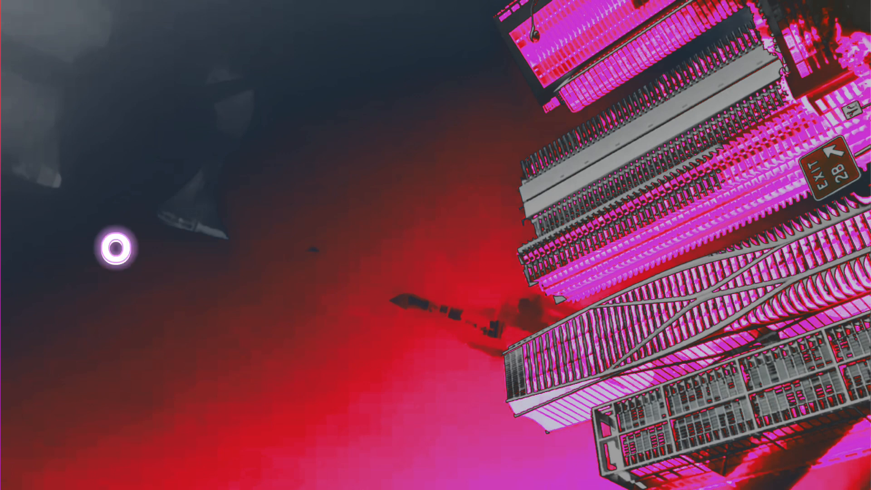